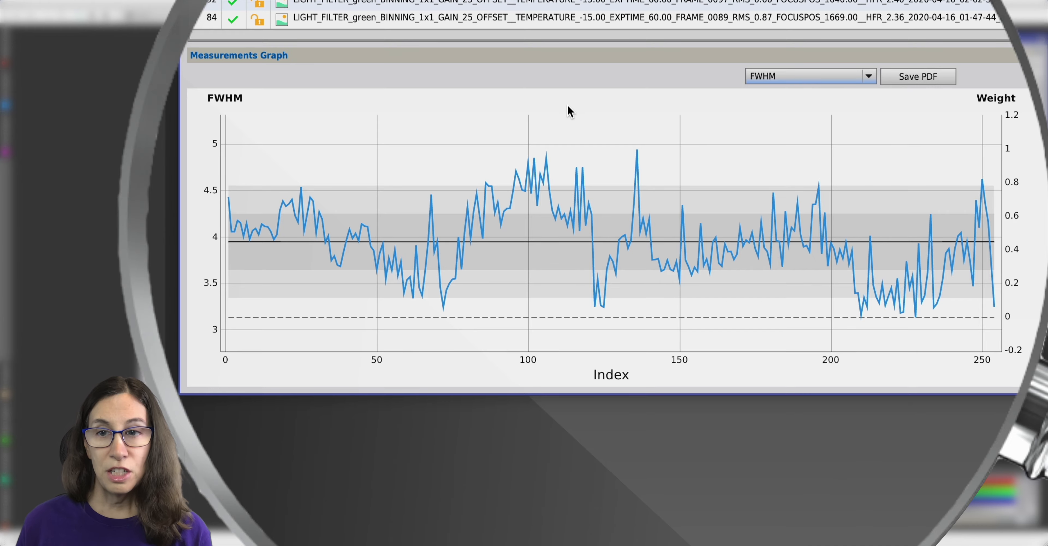
Plot eccentricity, then SNR weight, for every subframe to spot spiking frames.
{"action": "left_click", "coordinate": [809, 76]}
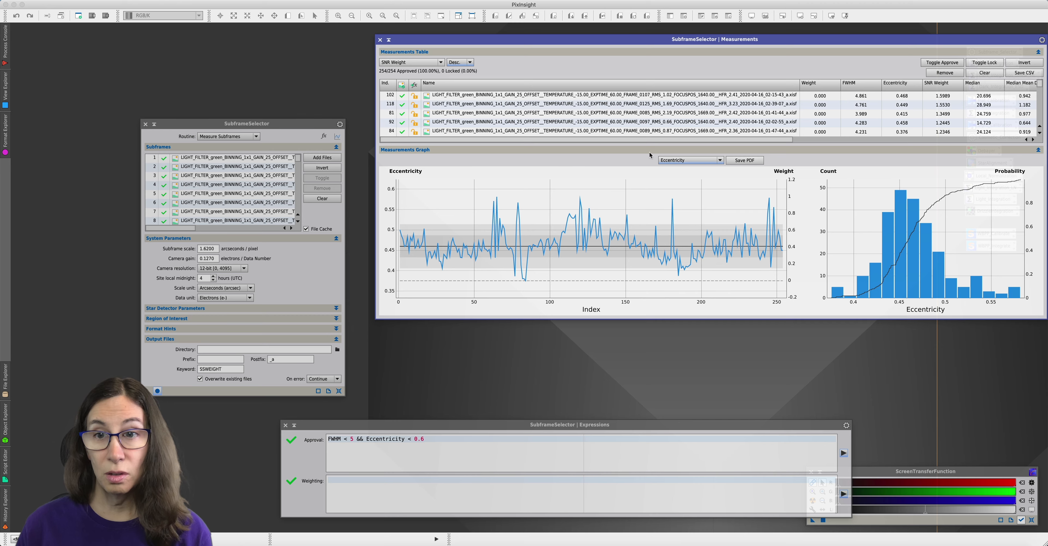
{"action": "left_click", "coordinate": [689, 160]}
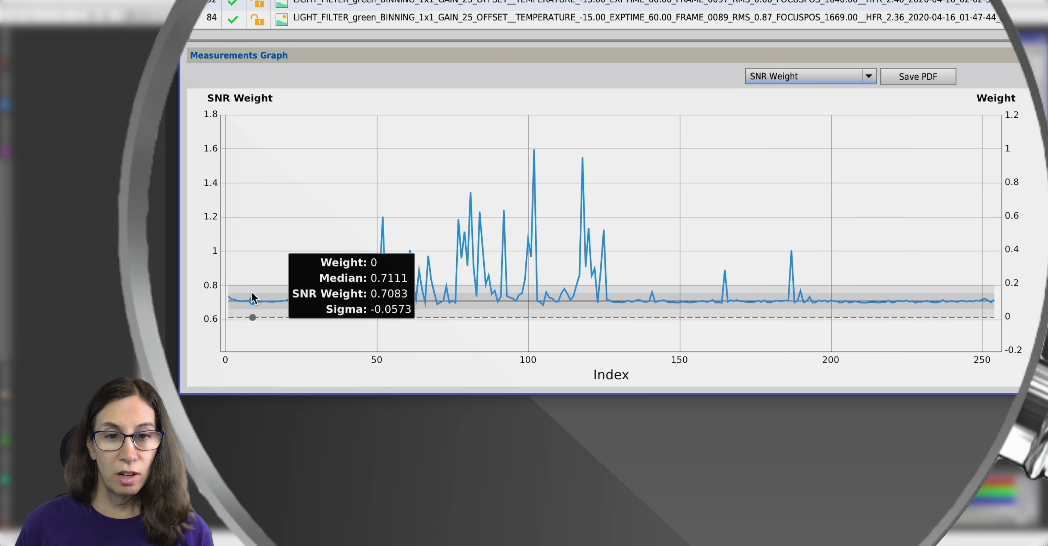
{"action": "mouse_move", "coordinate": [304, 296]}
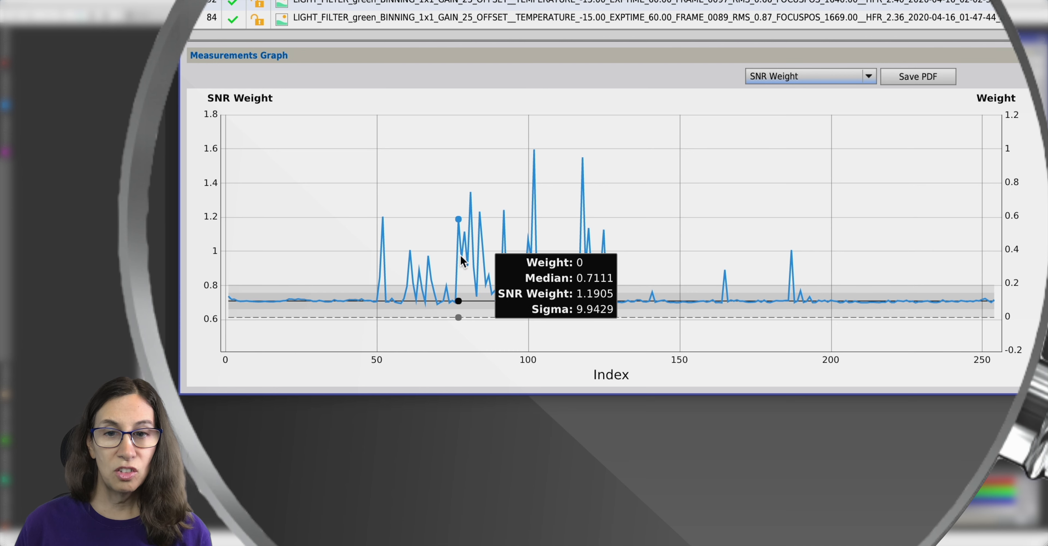
{"action": "mouse_move", "coordinate": [527, 196]}
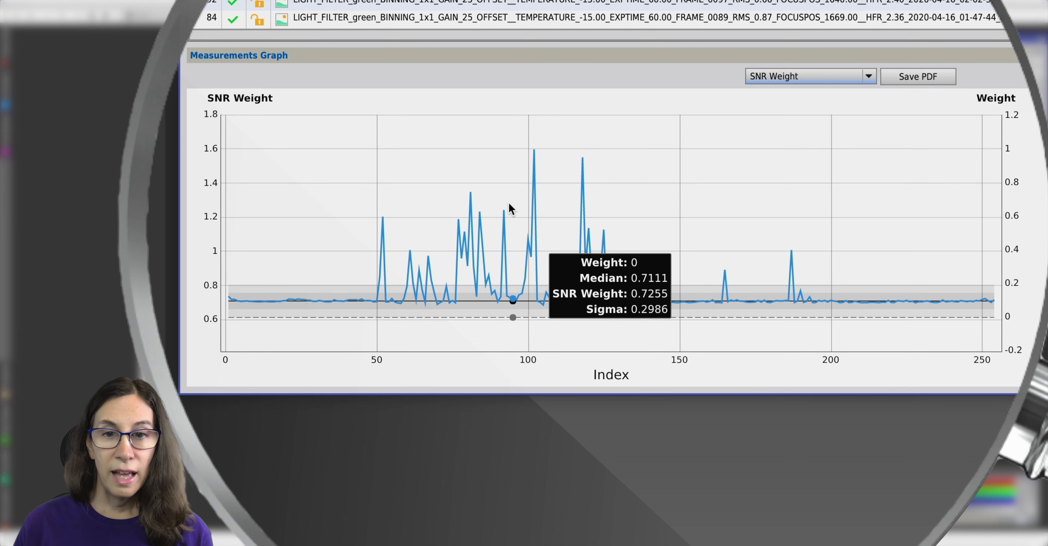
{"action": "mouse_move", "coordinate": [498, 222]}
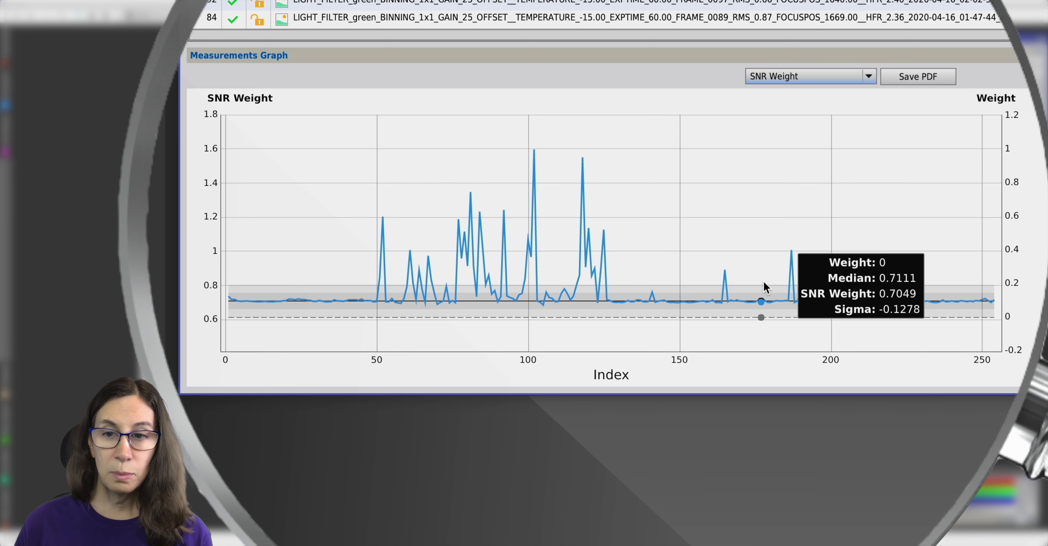
Plot star count per subframe, exposing the deep dip in the middle frames.
{"action": "left_click", "coordinate": [809, 75]}
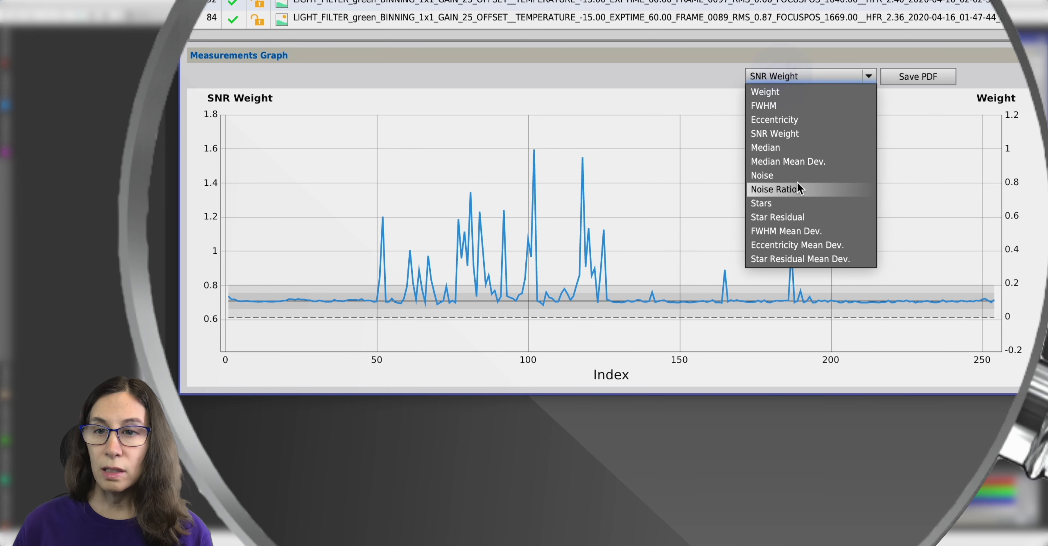
{"action": "left_click", "coordinate": [760, 203]}
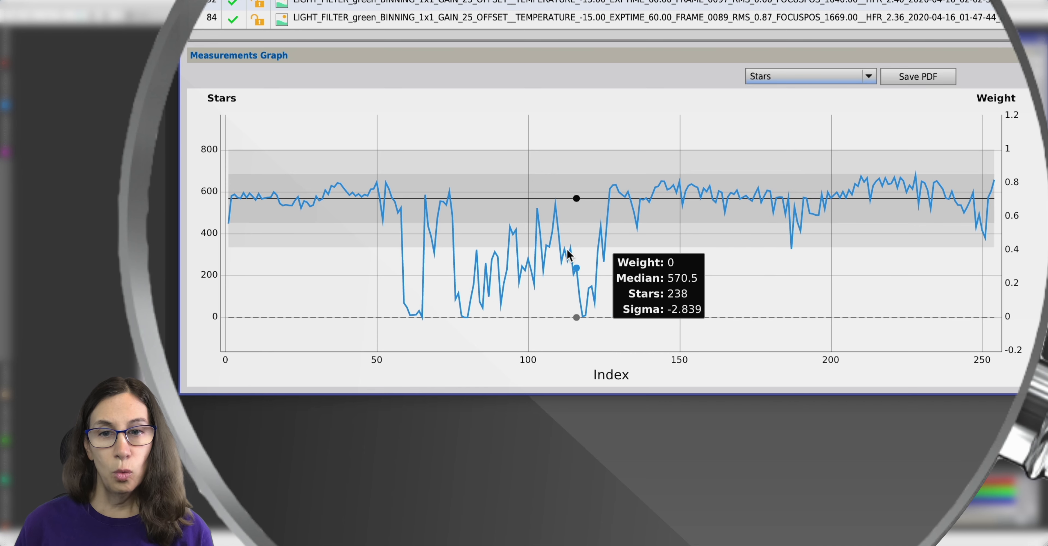
{"action": "mouse_move", "coordinate": [504, 299]}
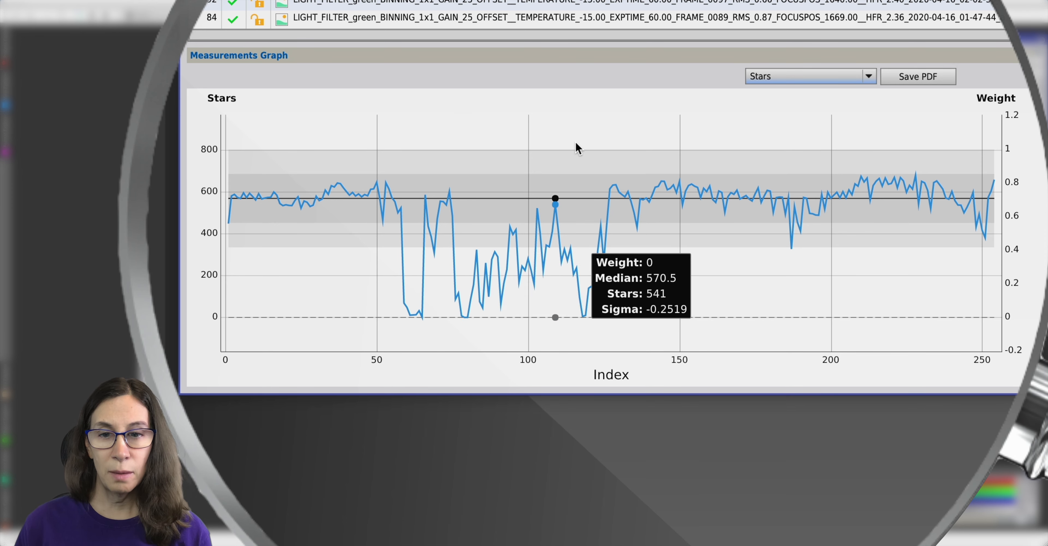
{"action": "mouse_move", "coordinate": [583, 315]}
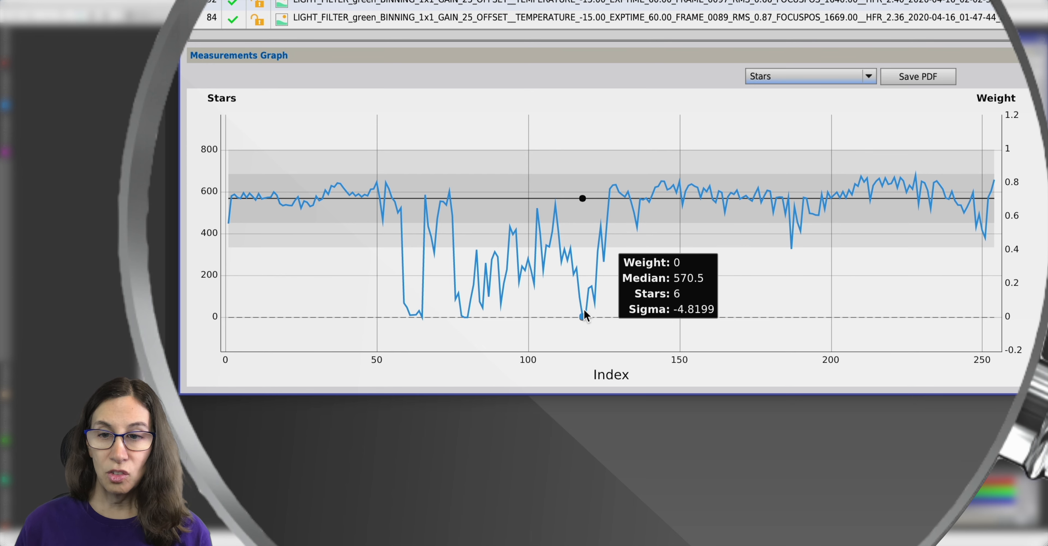
{"action": "mouse_move", "coordinate": [584, 315]}
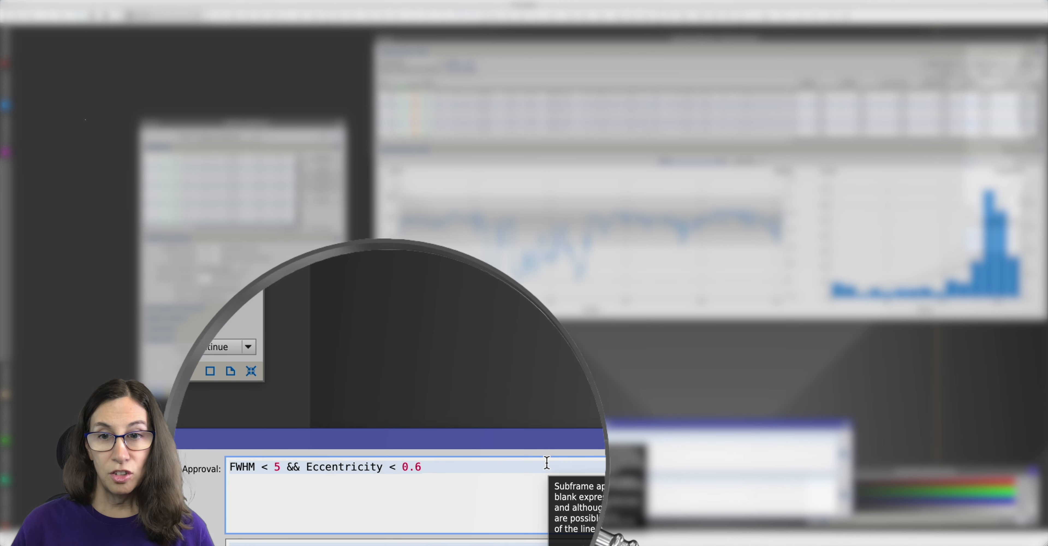
Extend the approval expression with '&& Stars > 400' and apply it, leaving 201 of 254 approved.
{"action": "type", "text": "&& Stars > 400"}
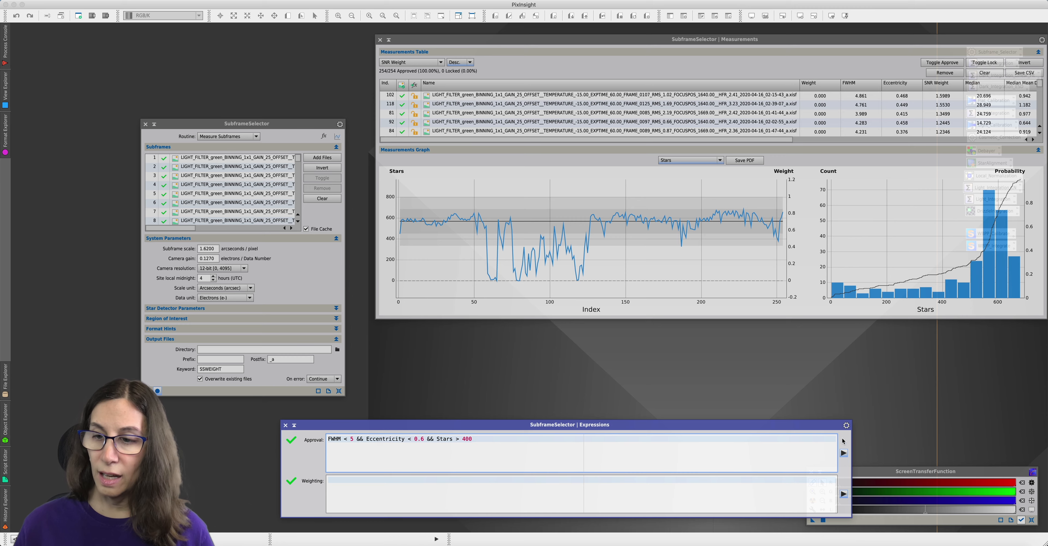
{"action": "left_click", "coordinate": [843, 453]}
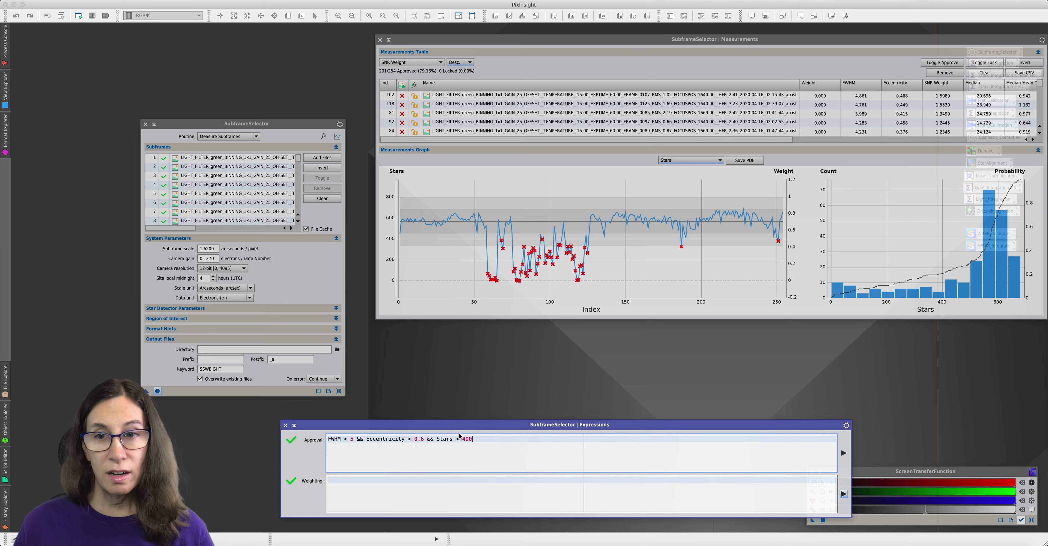
{"action": "mouse_move", "coordinate": [574, 435]}
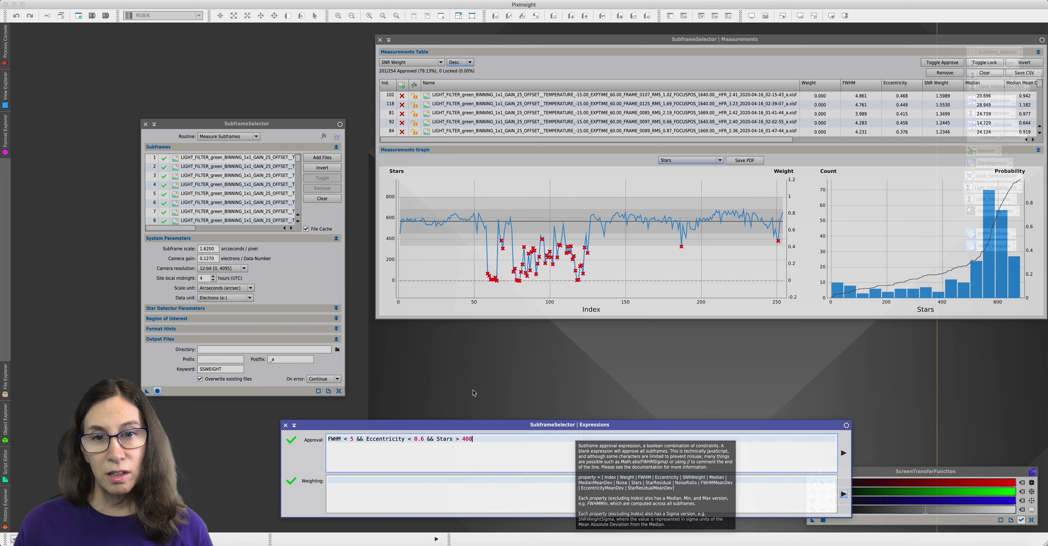
{"action": "mouse_move", "coordinate": [536, 346]}
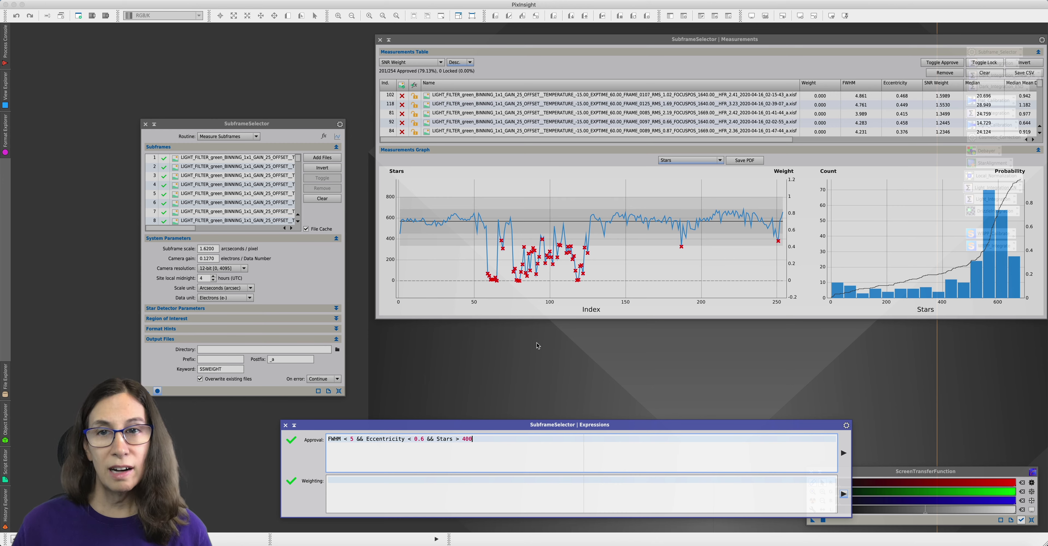
{"action": "mouse_move", "coordinate": [610, 223]}
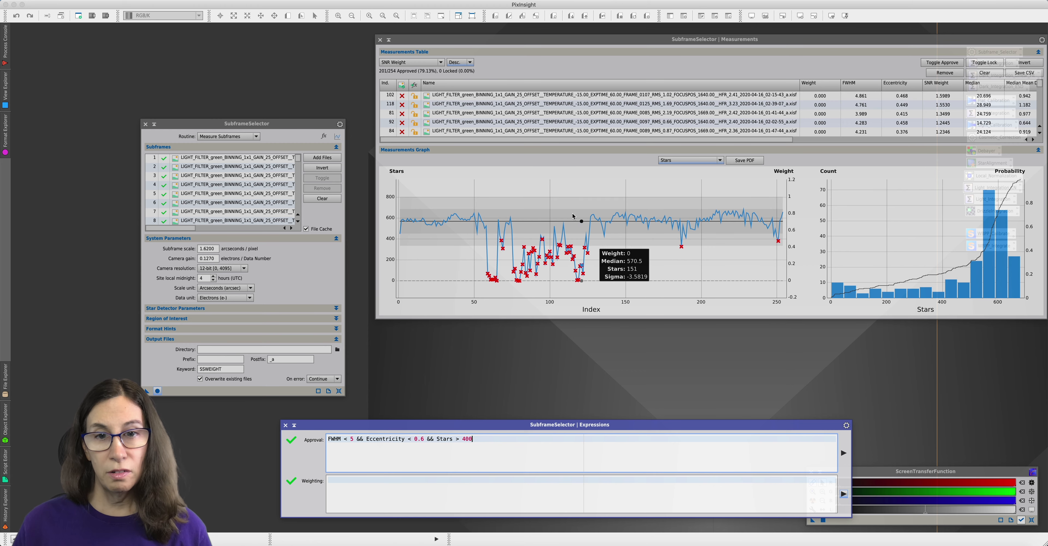
{"action": "mouse_move", "coordinate": [652, 220]}
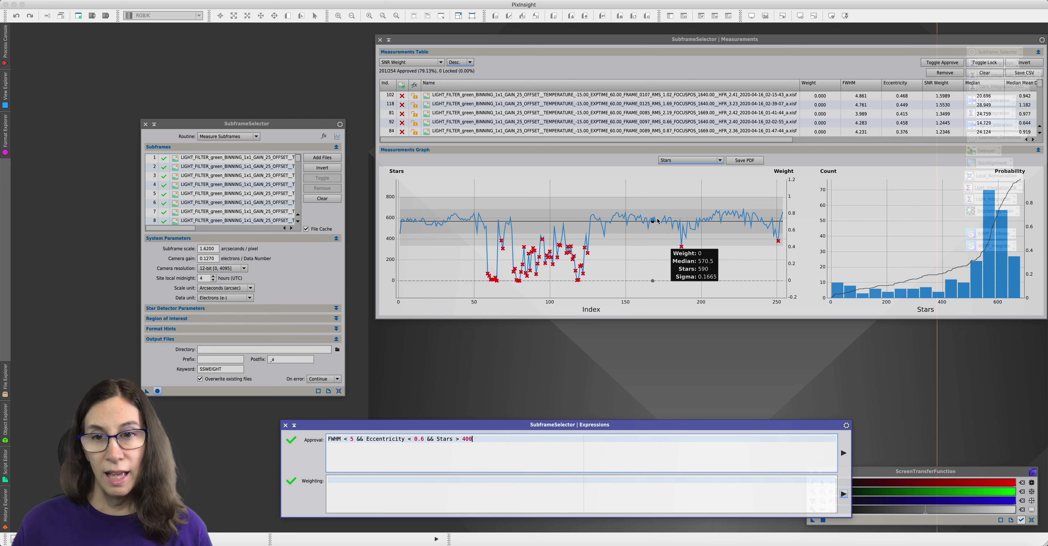
{"action": "mouse_move", "coordinate": [637, 218]}
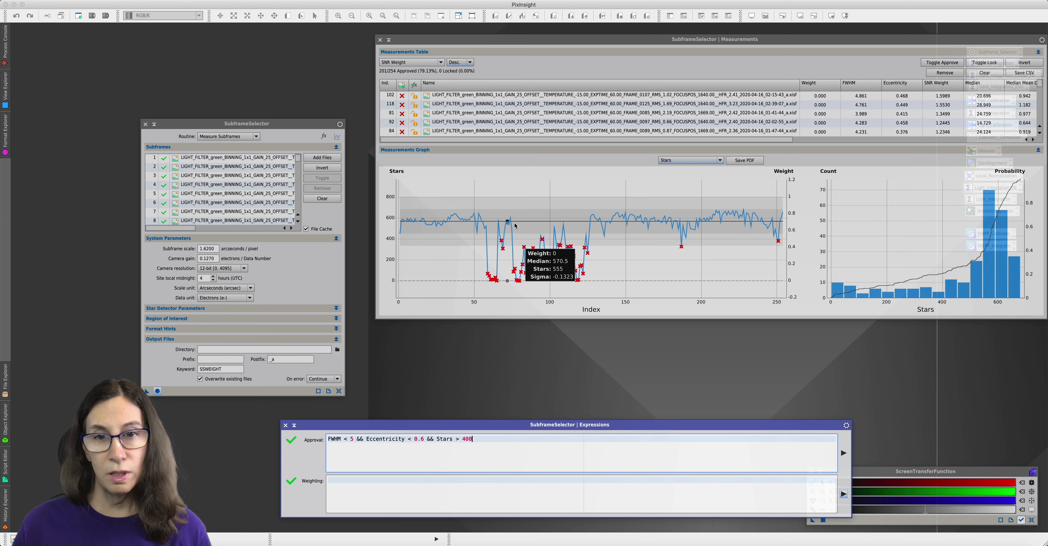
{"action": "mouse_move", "coordinate": [622, 221]}
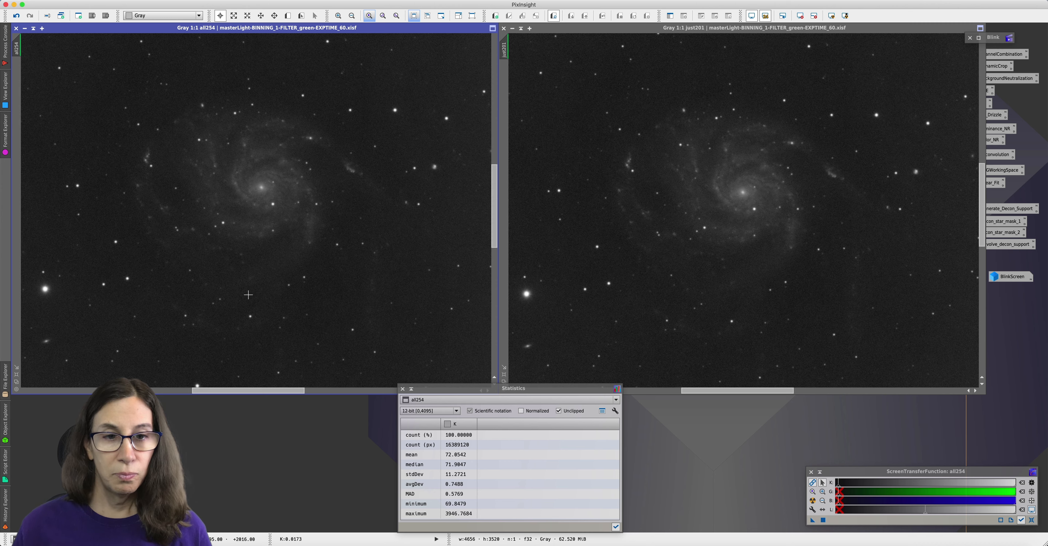
{"action": "mouse_move", "coordinate": [259, 197]}
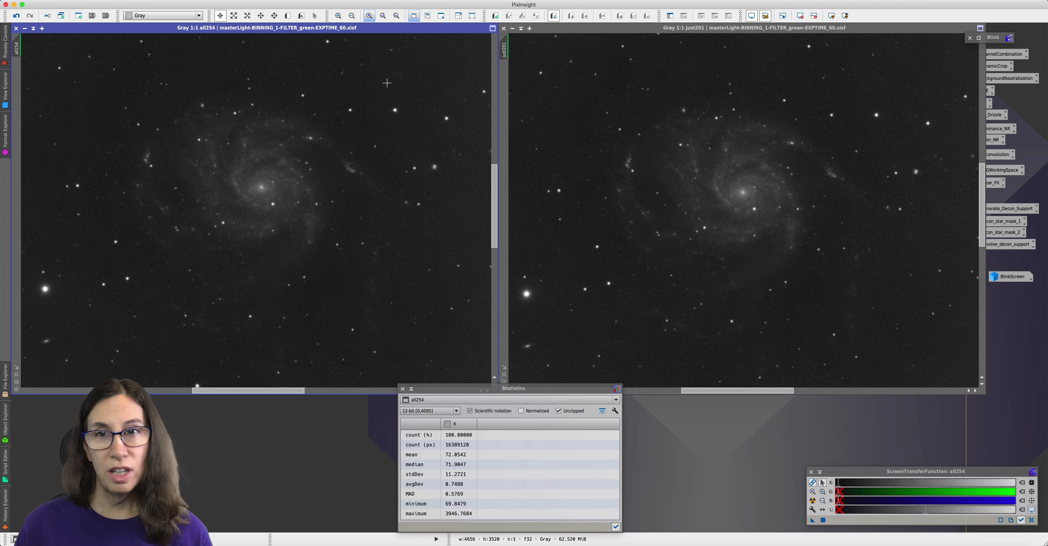
{"action": "mouse_move", "coordinate": [553, 214]}
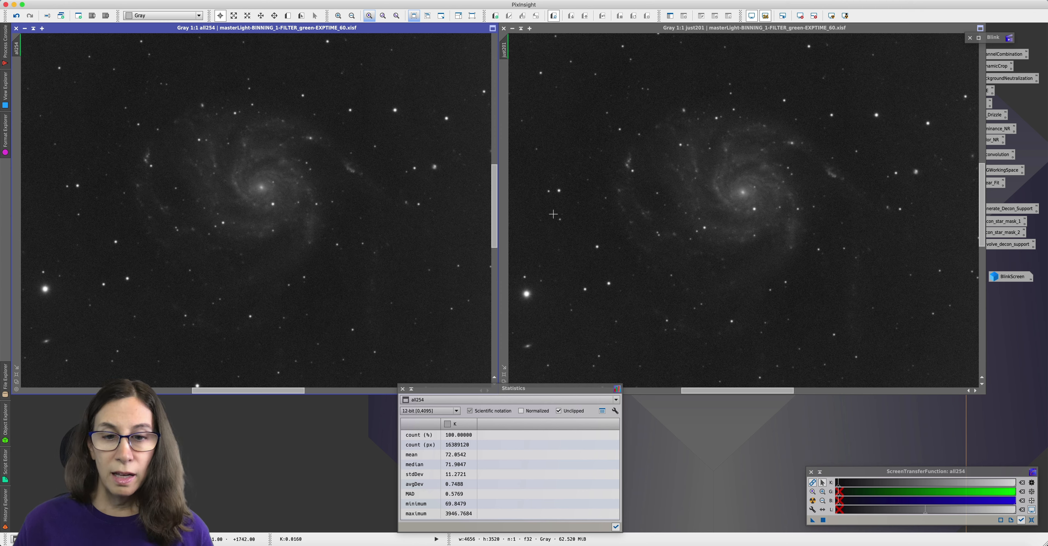
Report Statistics for the 201-frame M101 integration, showing its lower median of 66.56.
{"action": "left_click", "coordinate": [455, 493]}
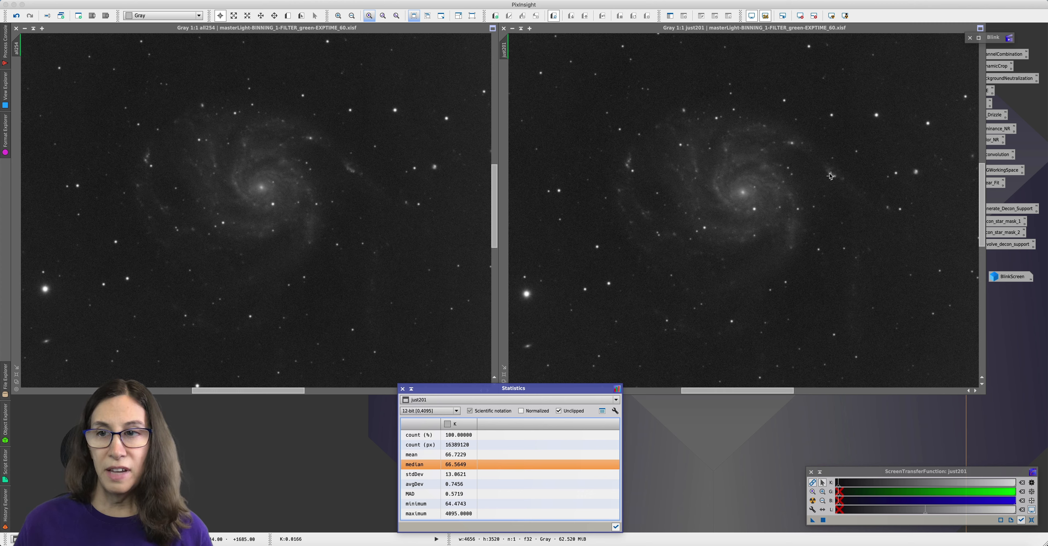
{"action": "mouse_move", "coordinate": [757, 161]}
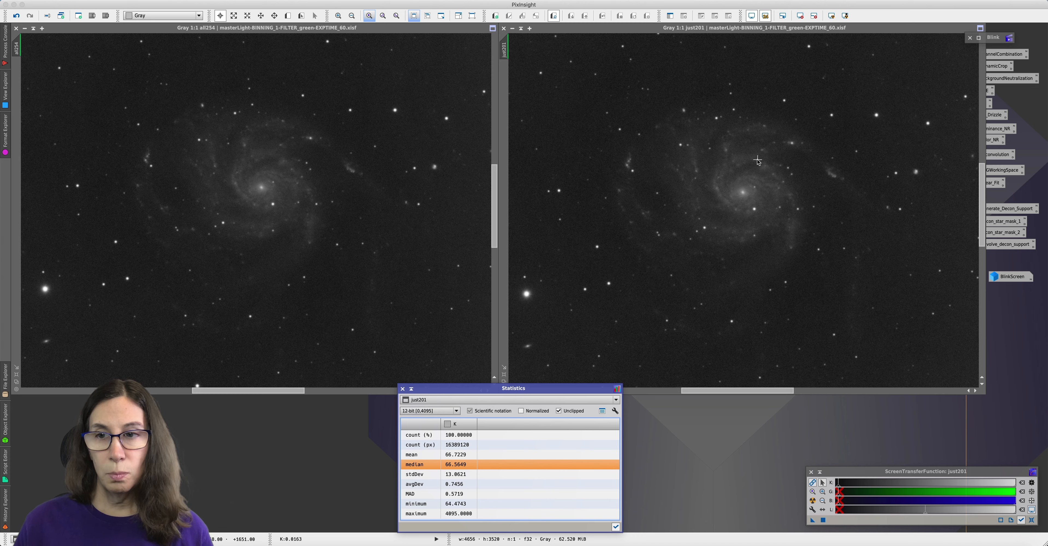
{"action": "mouse_move", "coordinate": [766, 179]}
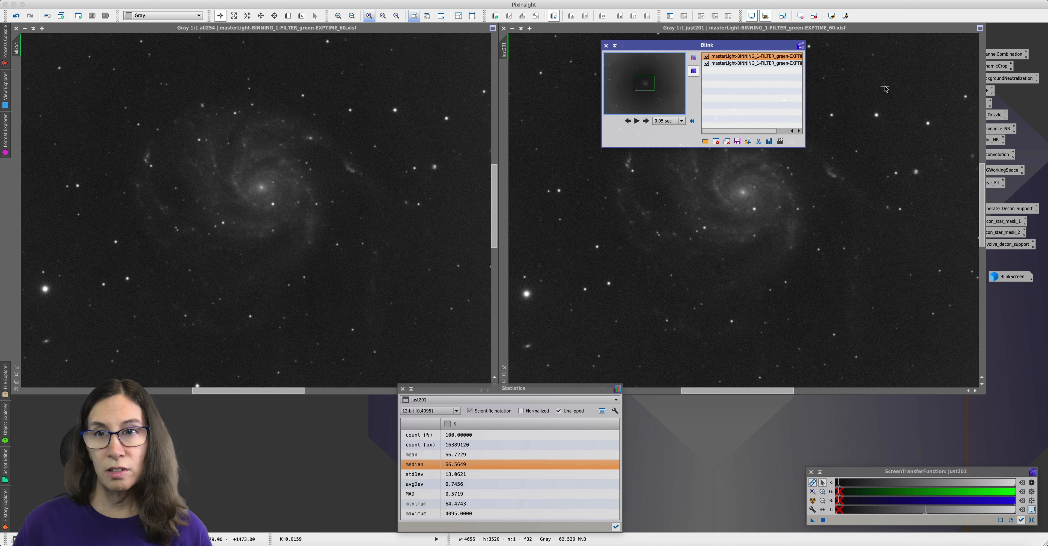
Switch Blink to the second masterLight integration to create the blink comparison image.
{"action": "left_click", "coordinate": [752, 63]}
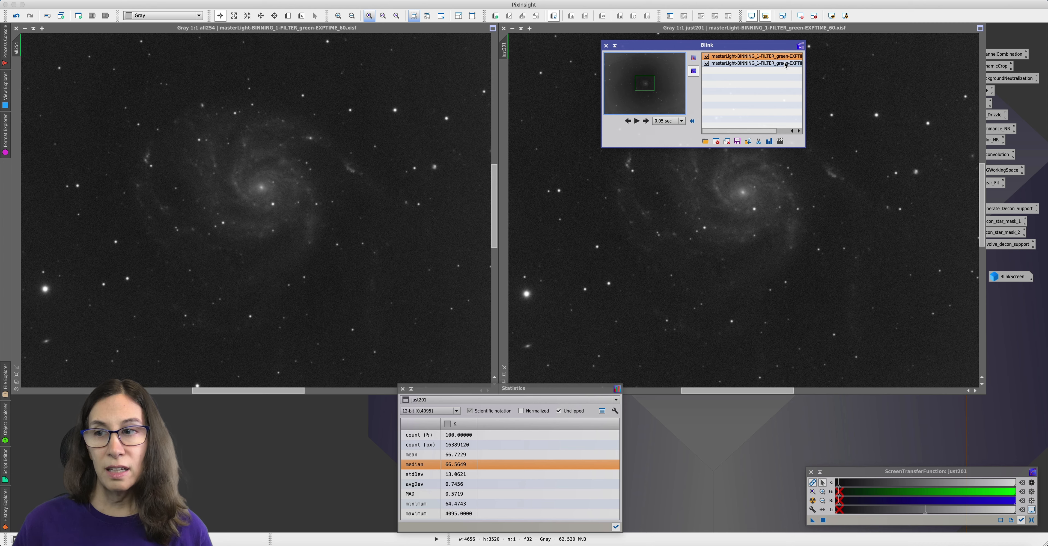
{"action": "mouse_move", "coordinate": [756, 63]}
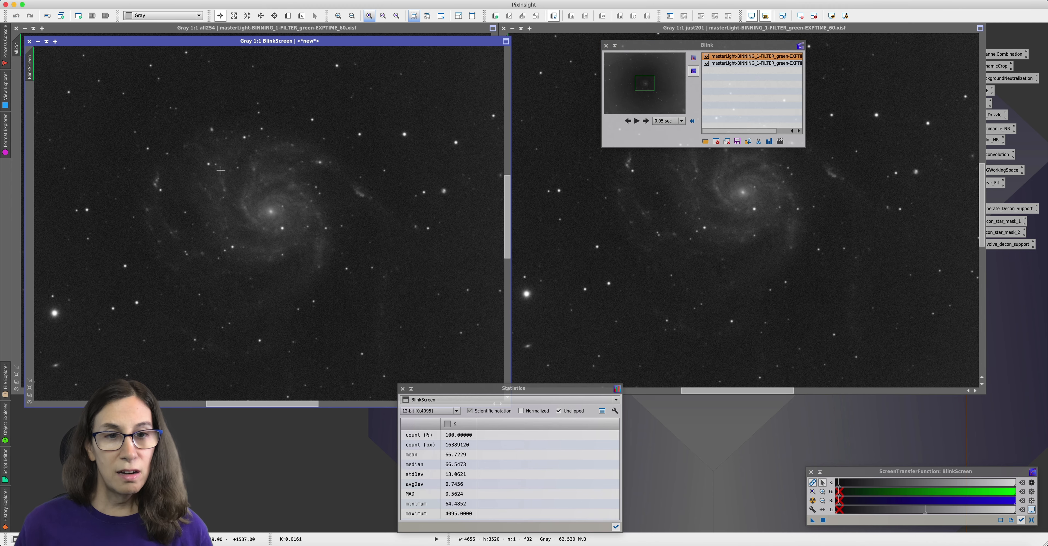
{"action": "mouse_move", "coordinate": [348, 133]}
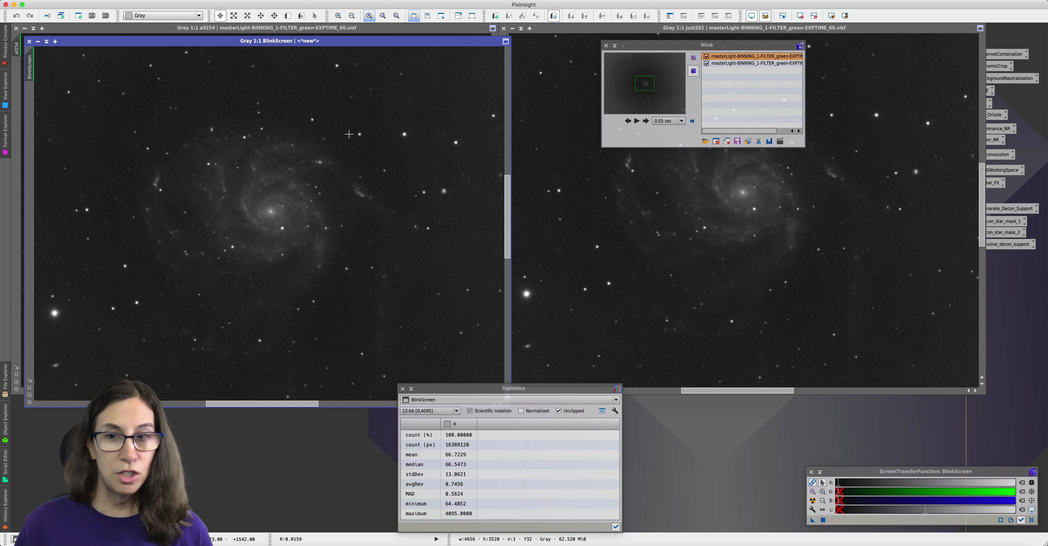